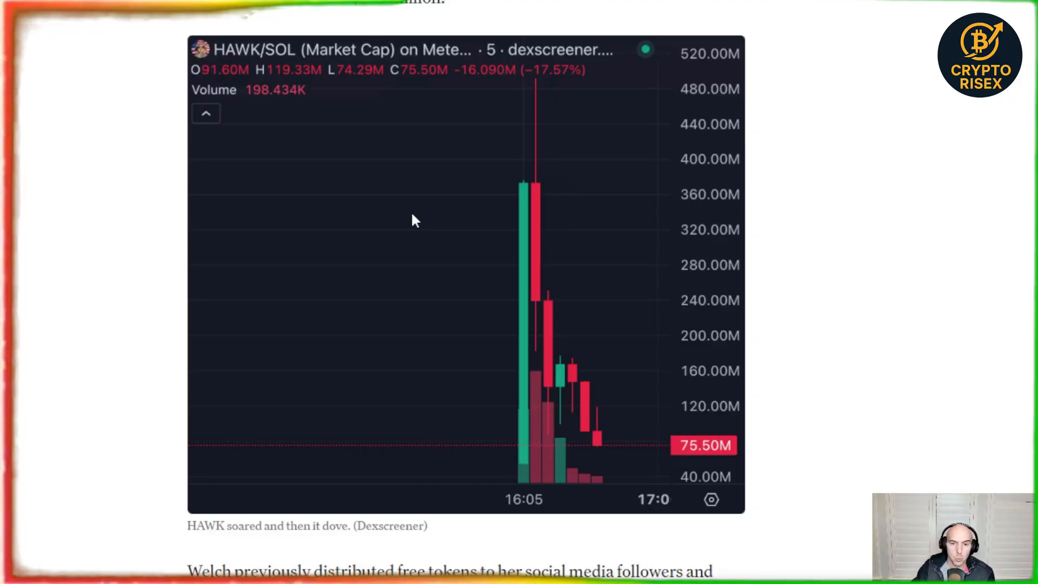
mouse_move(376, 122)
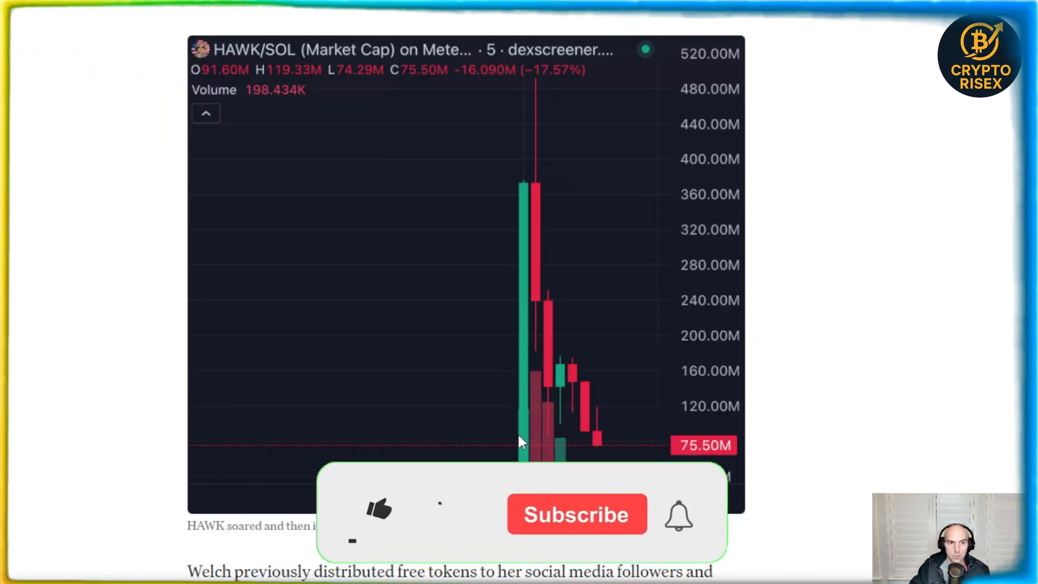
Locate the $STBL post and highlight its claim about the top 5 connected traders
left_click(377, 513)
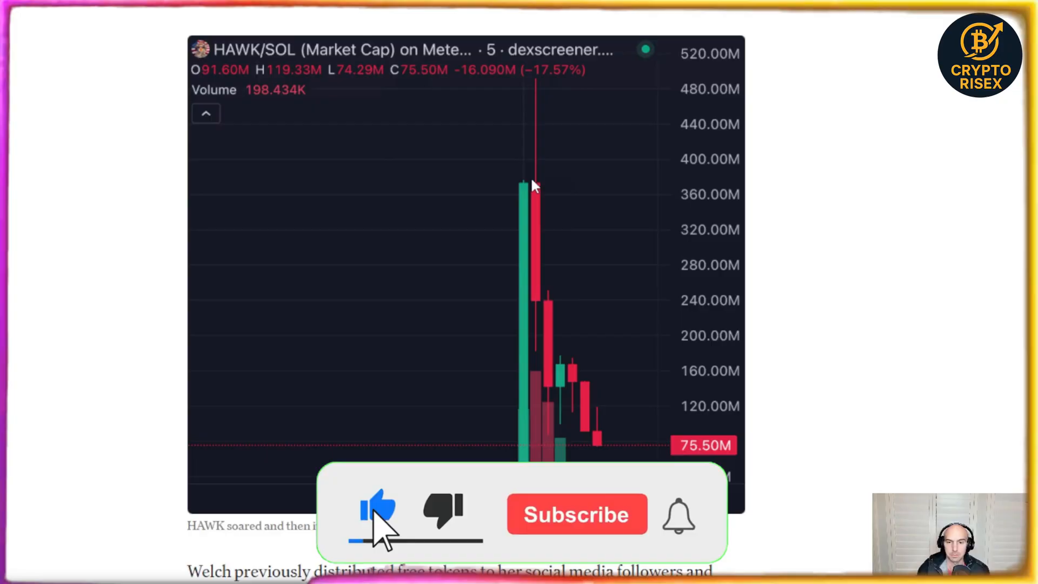
left_click(576, 515)
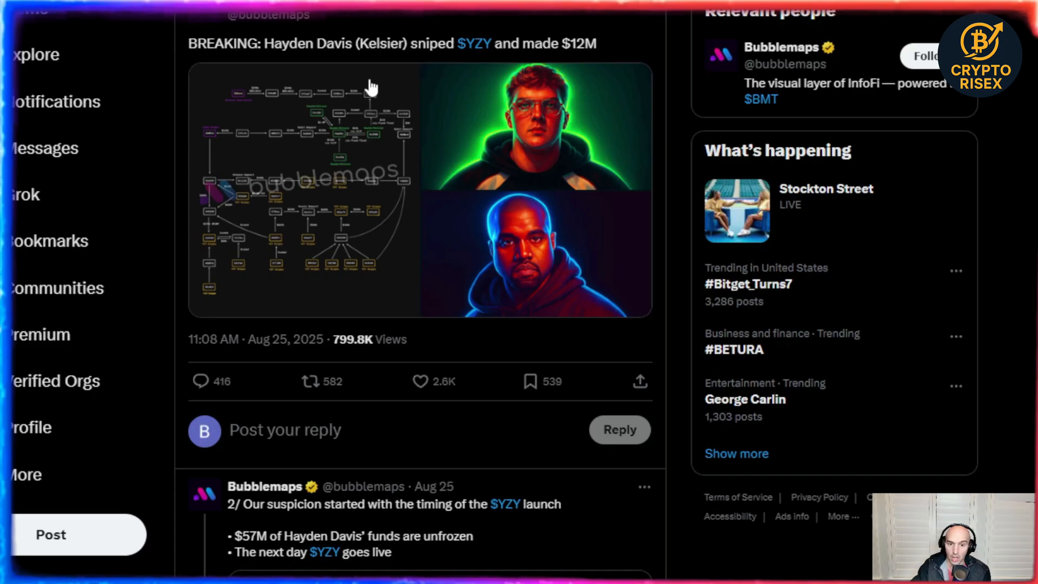
mouse_move(327, 370)
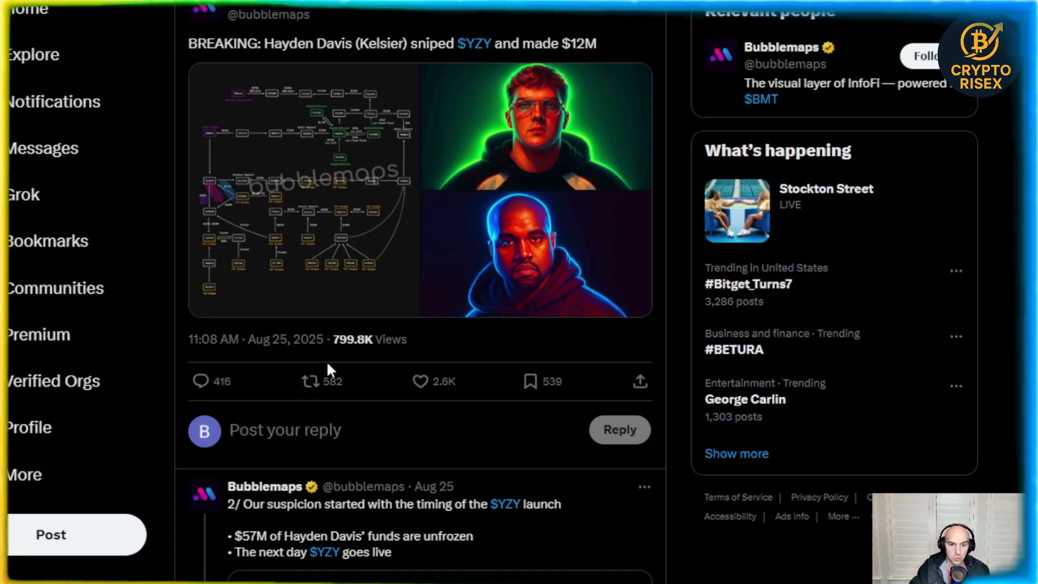
mouse_move(276, 362)
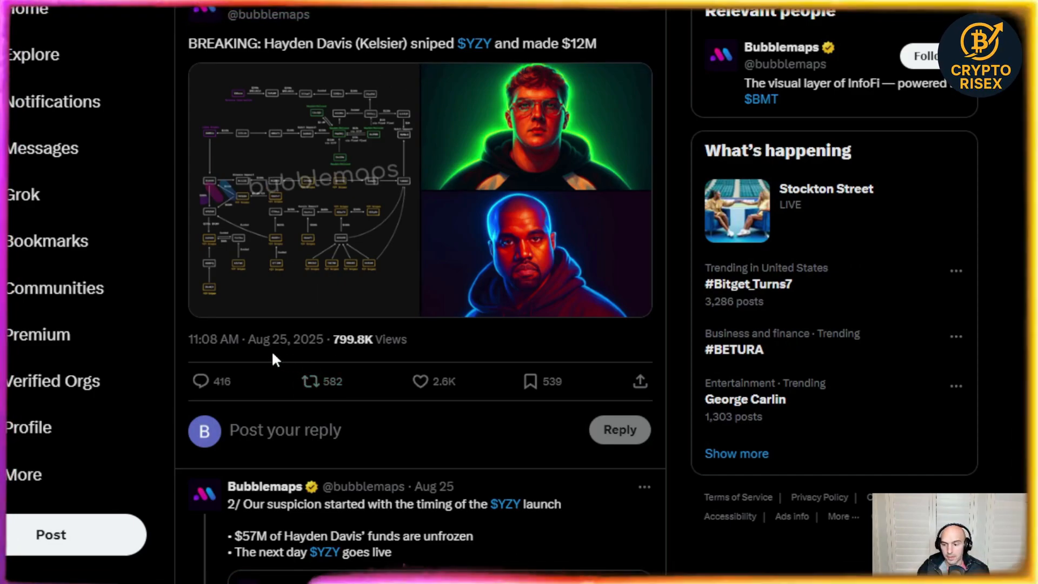
left_click(302, 184)
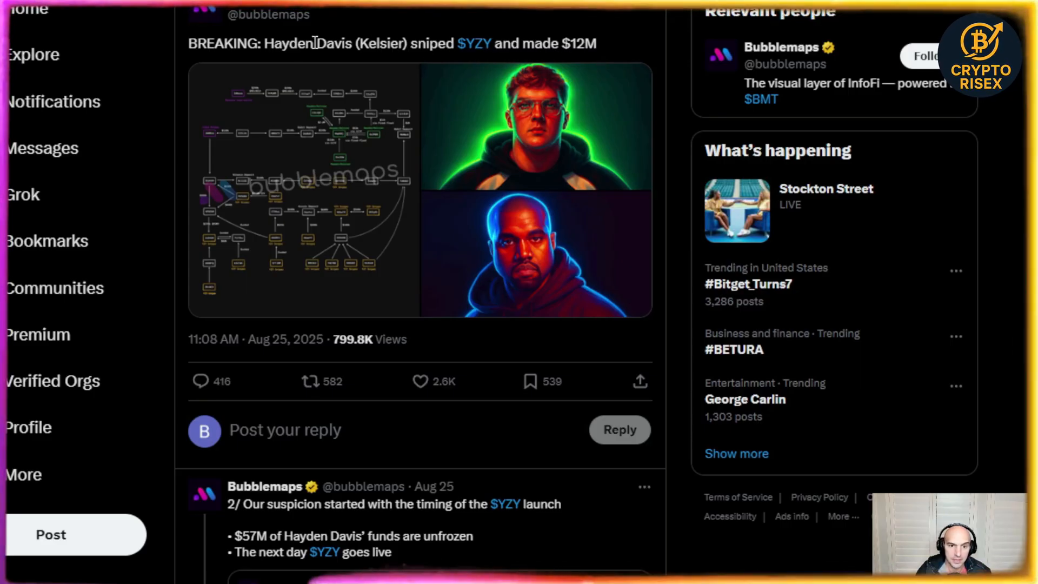
double_click(330, 43)
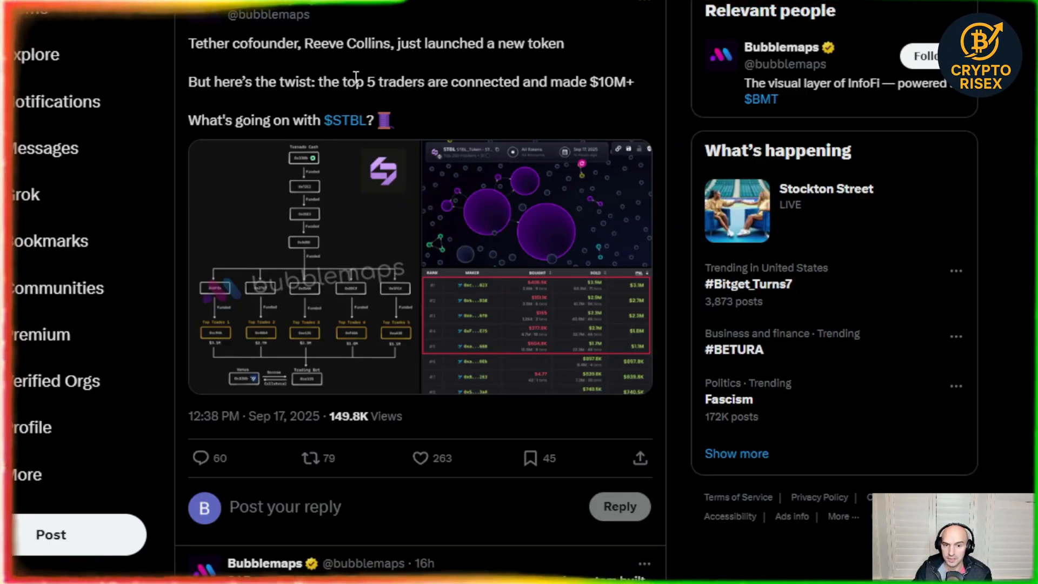
left_click_drag(363, 81, 635, 81)
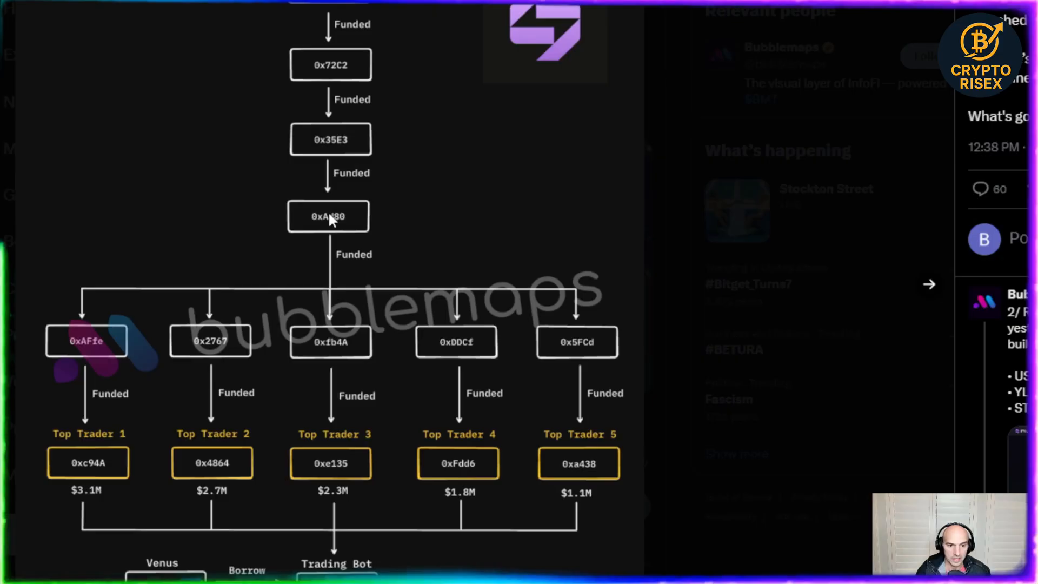
mouse_move(623, 370)
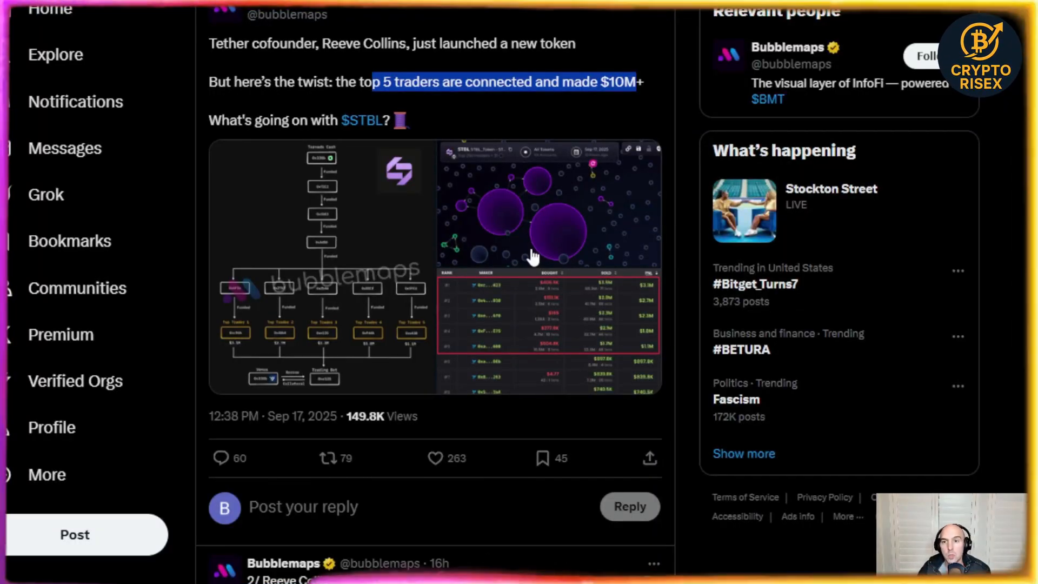
mouse_move(482, 218)
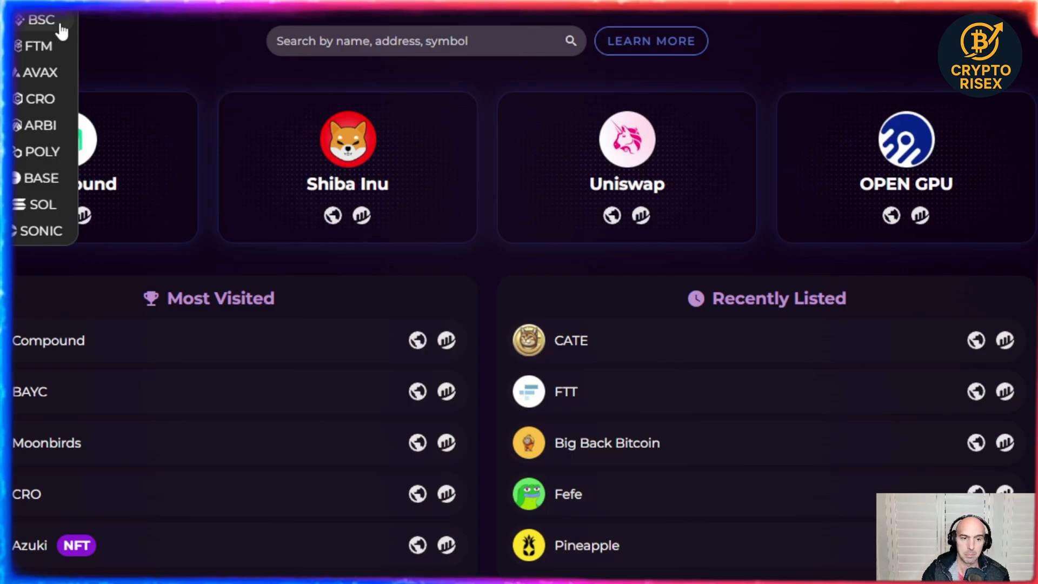
mouse_move(63, 71)
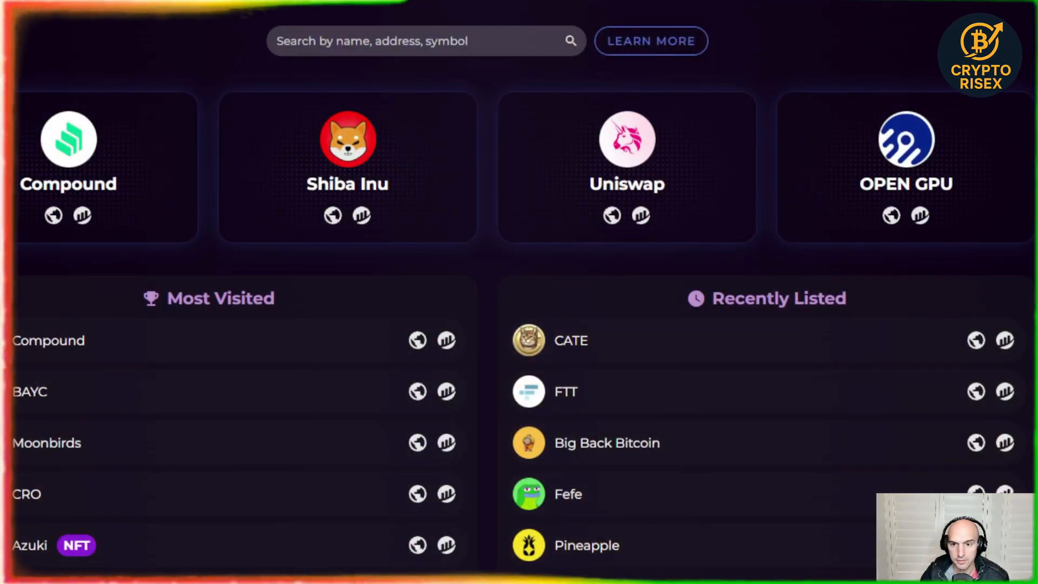
scroll("down", 3)
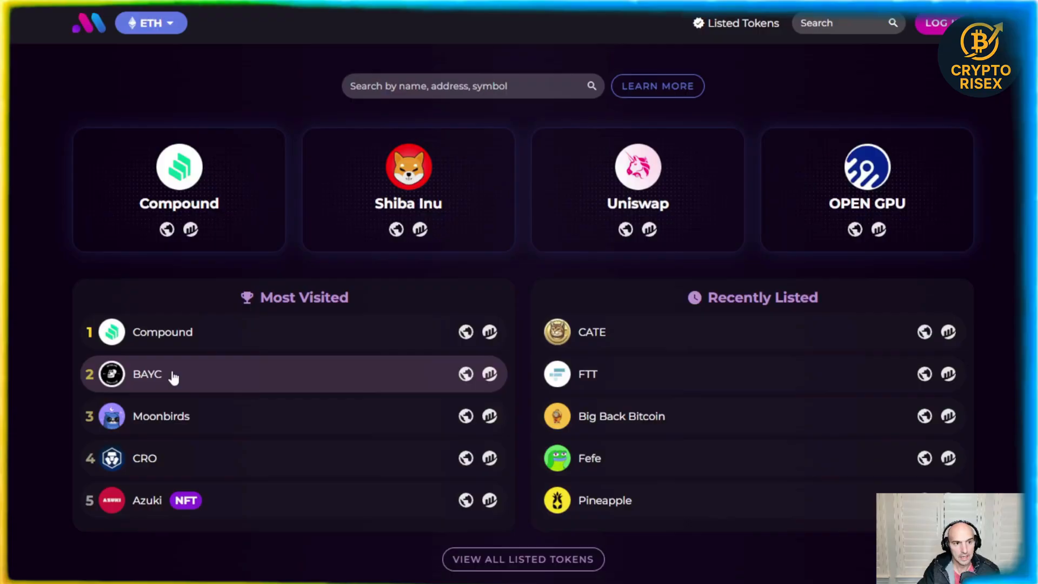
mouse_move(236, 249)
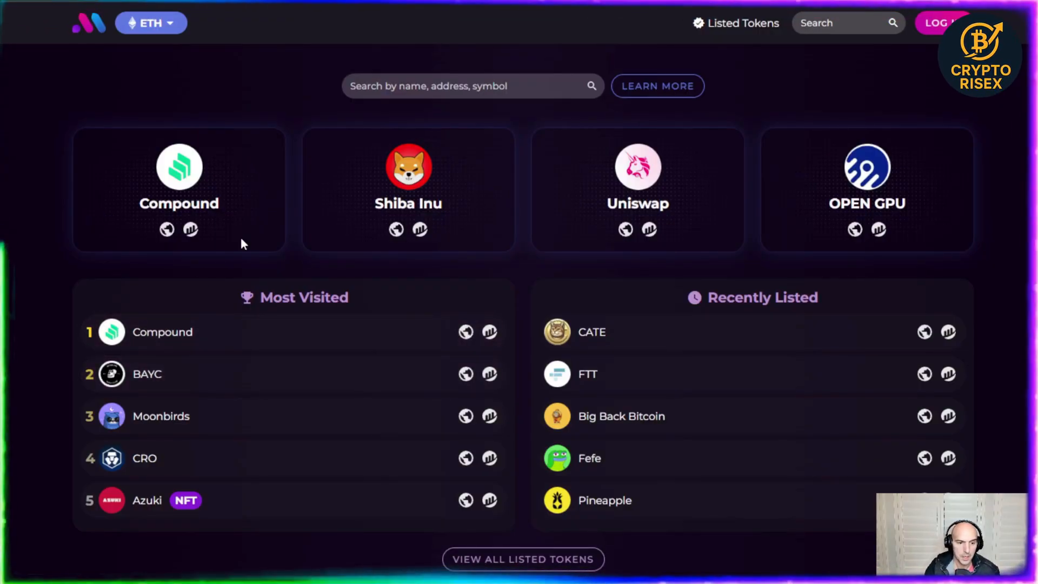
mouse_move(174, 380)
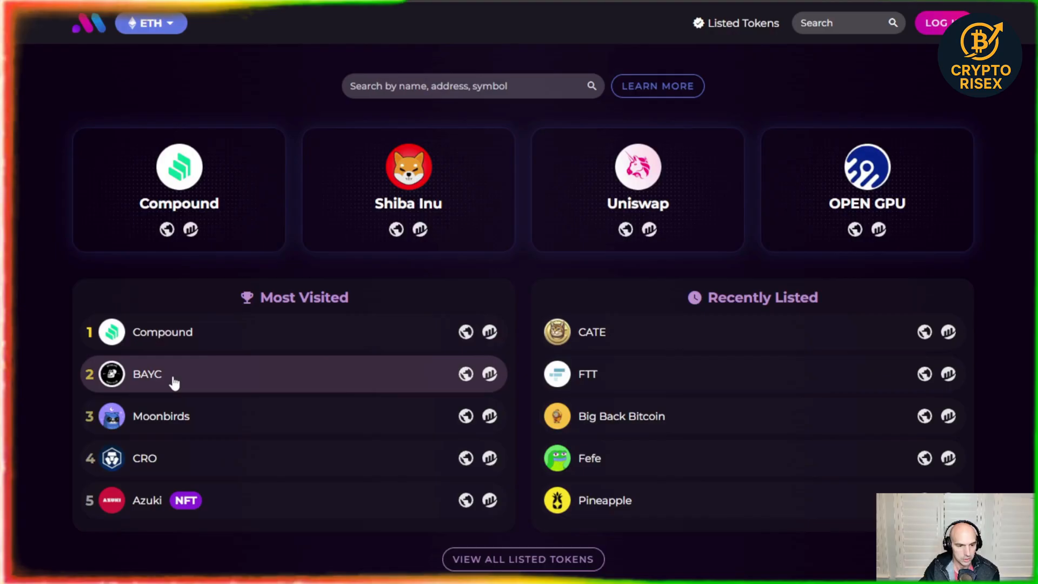
mouse_move(204, 373)
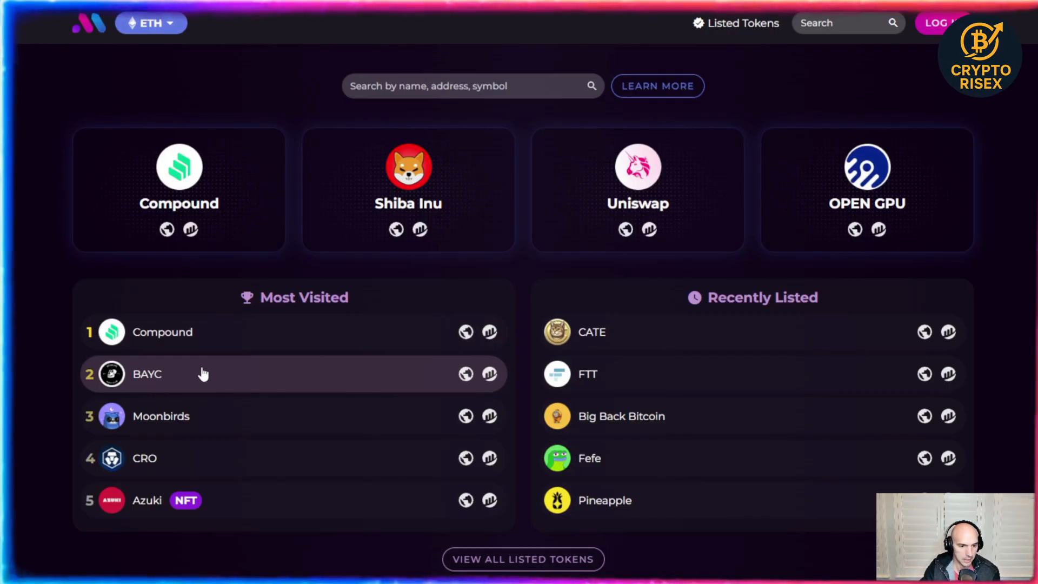
mouse_move(203, 466)
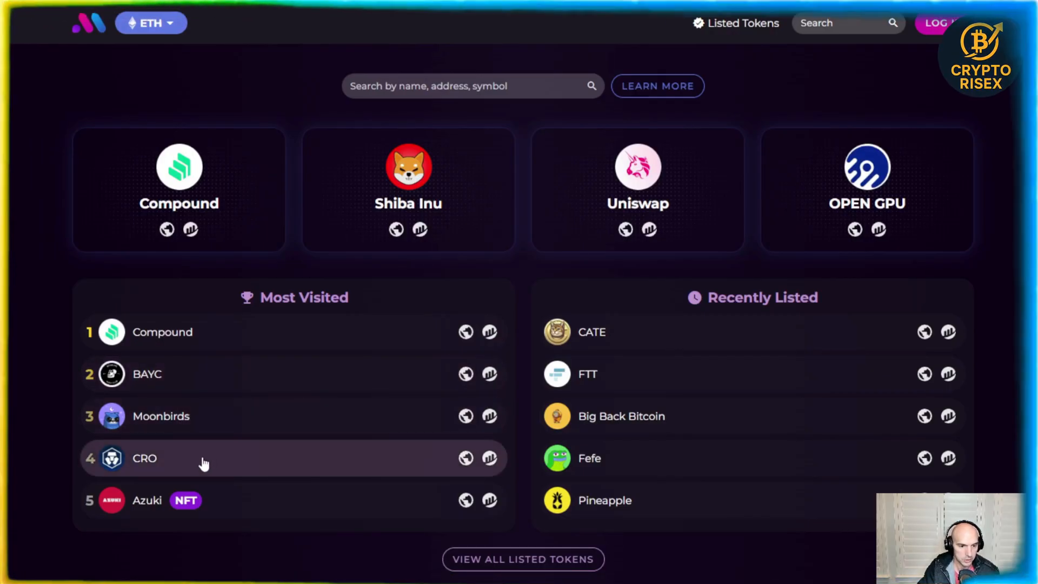
mouse_move(745, 292)
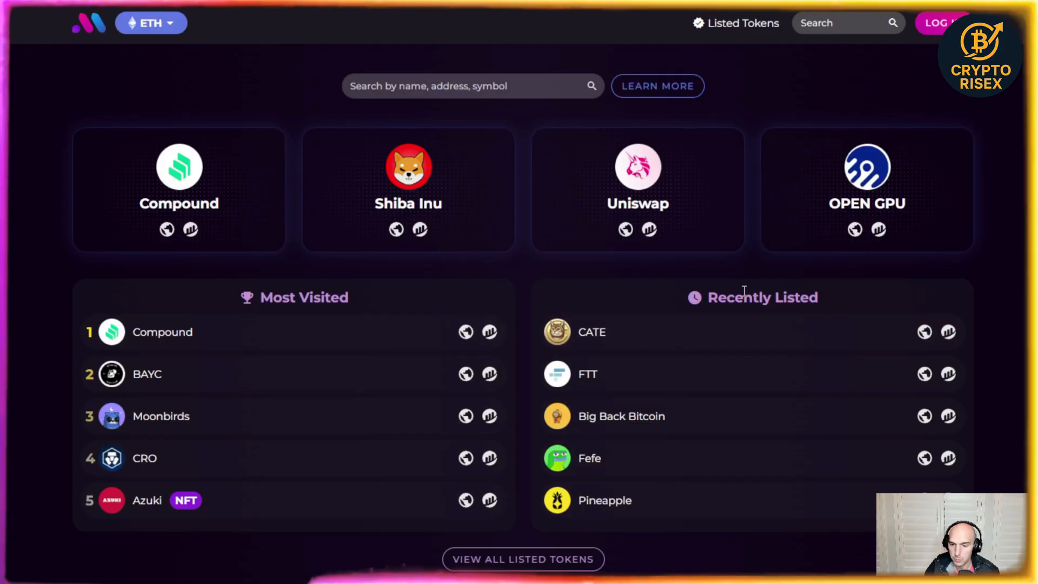
mouse_move(634, 351)
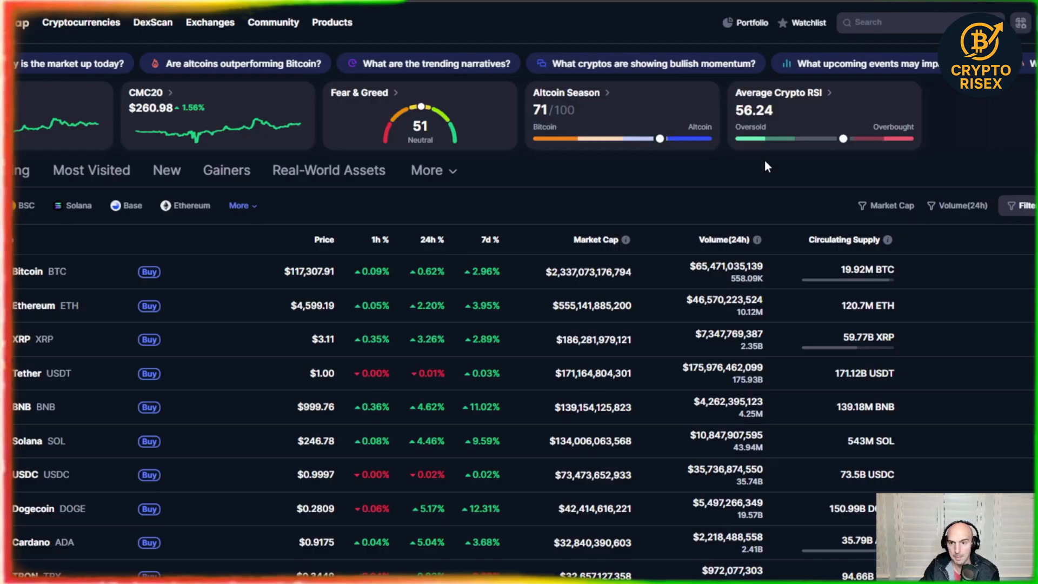
mouse_move(580, 179)
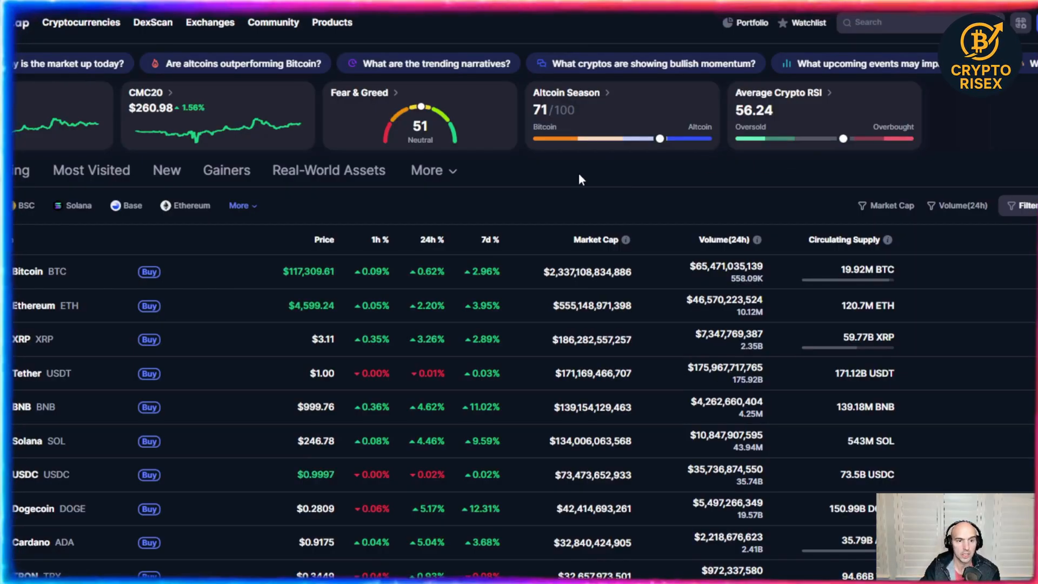
mouse_move(340, 186)
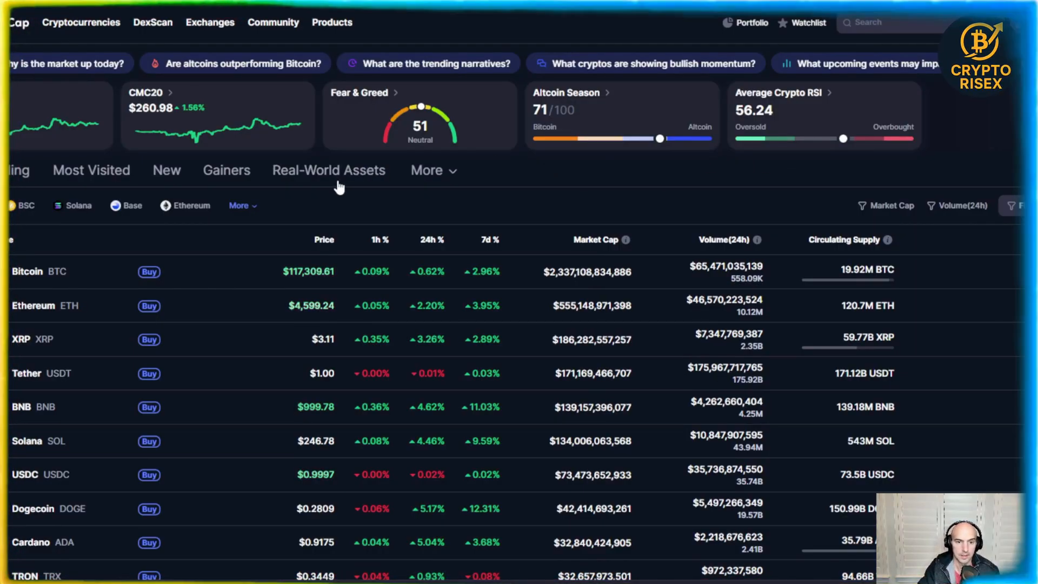
Browse CoinMarketCap's Real-World Assets then Memes category rankings
left_click(329, 170)
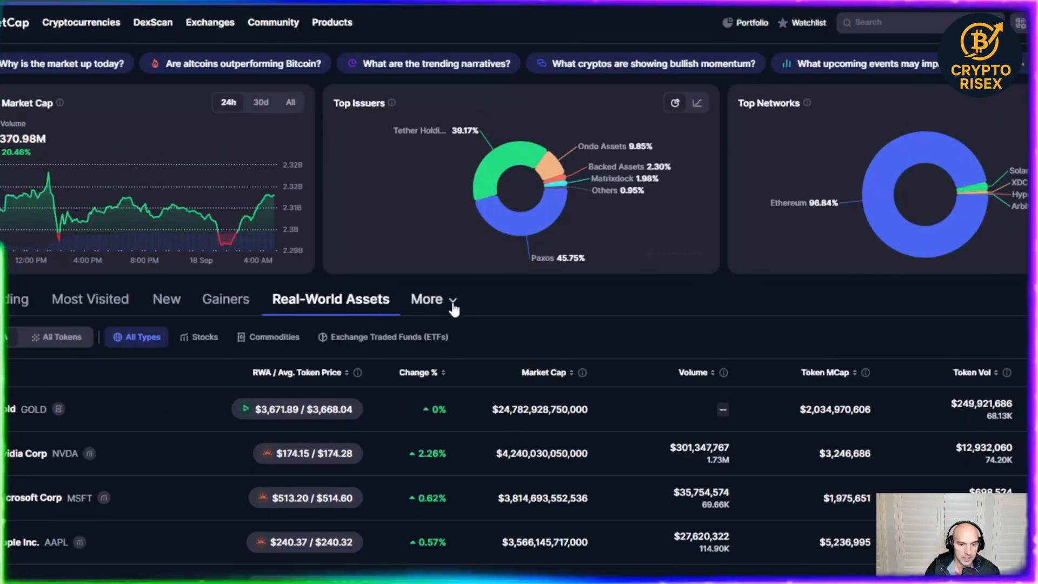
left_click(426, 298)
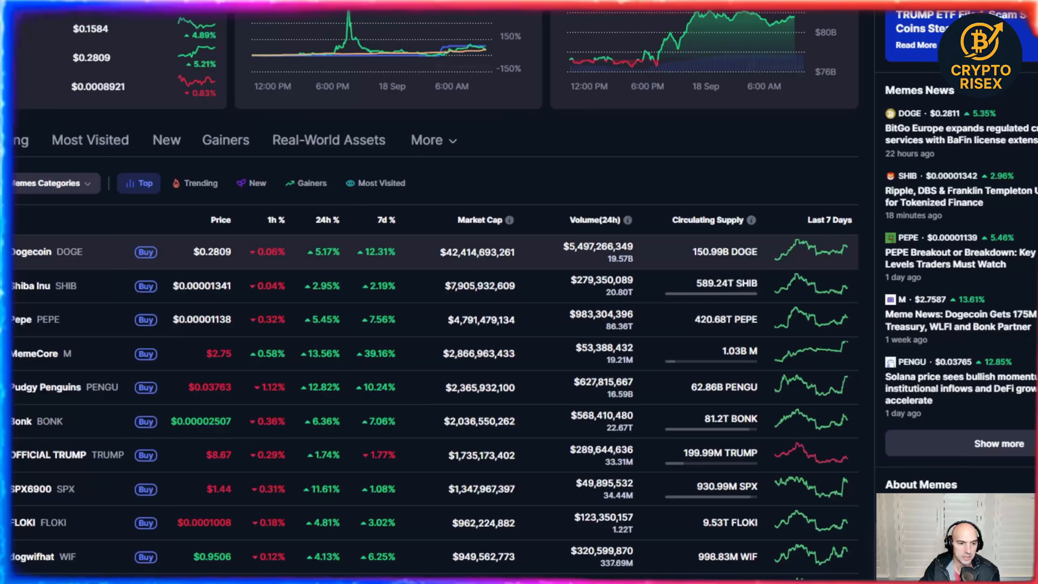
scroll("down", 3)
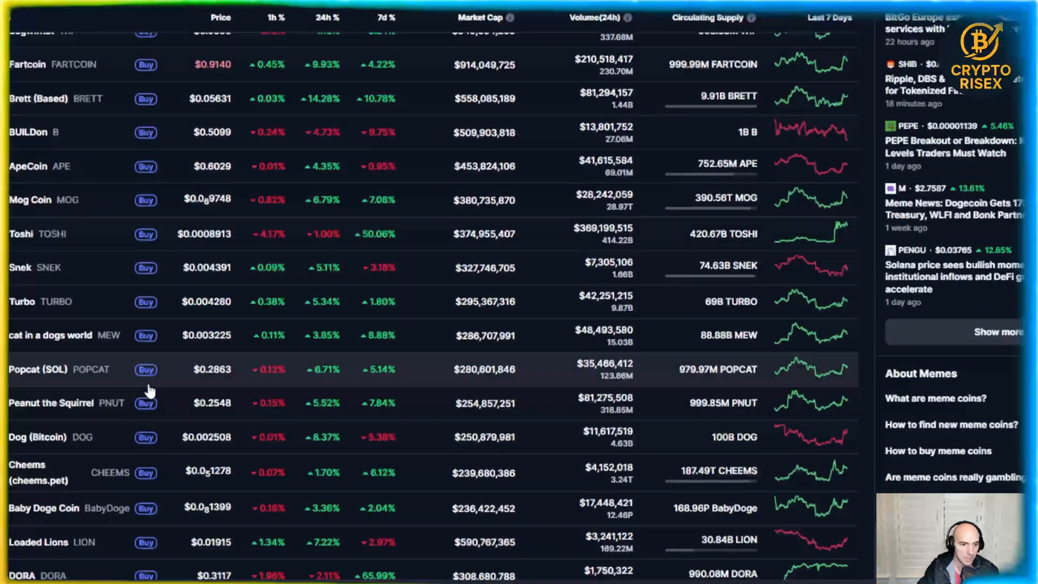
scroll("down", 3)
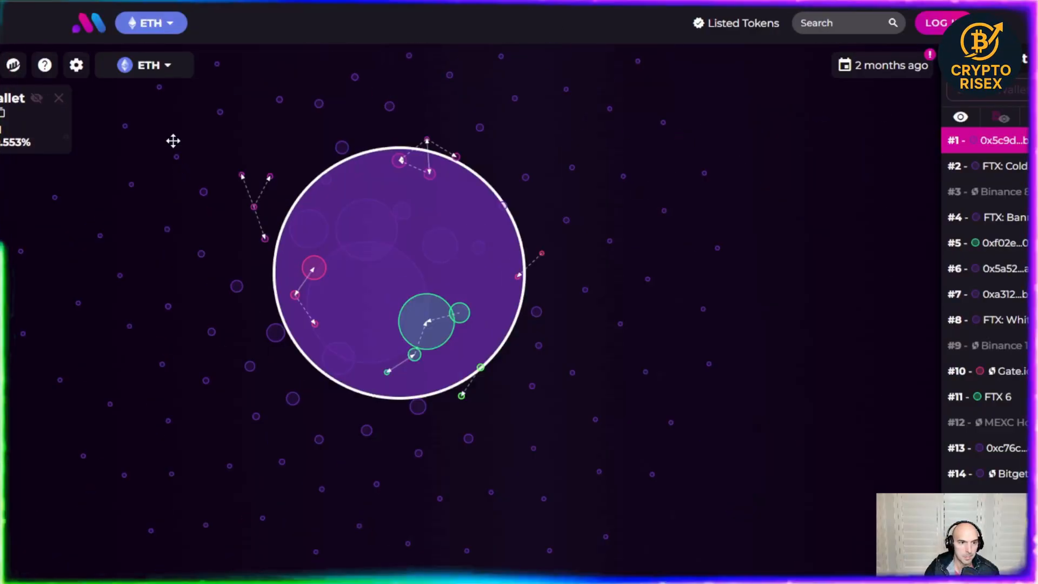
Switch Bubblemaps from ETH to the AVAX chain and bring up the token search
left_click(152, 22)
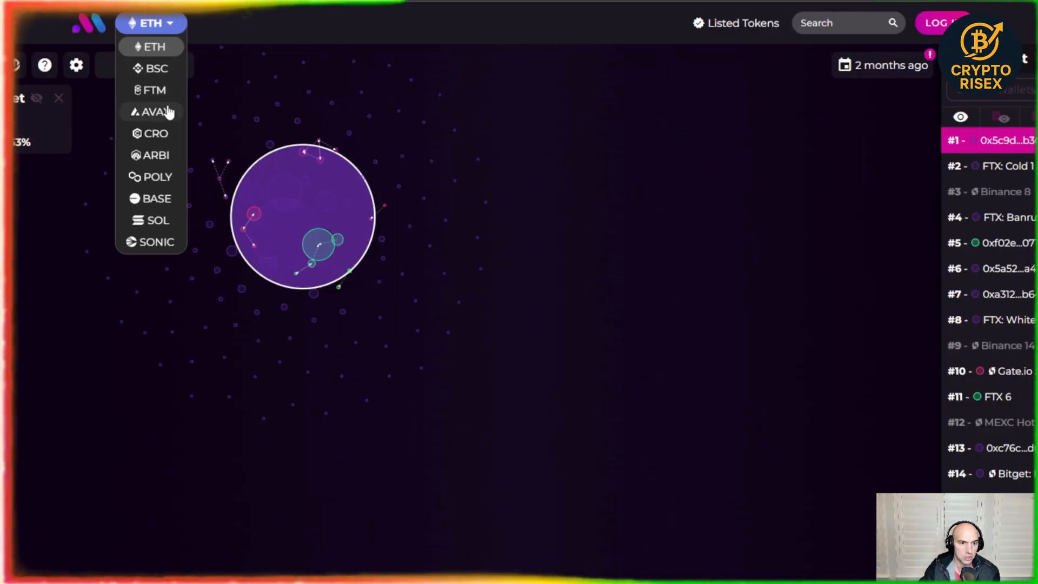
left_click(152, 111)
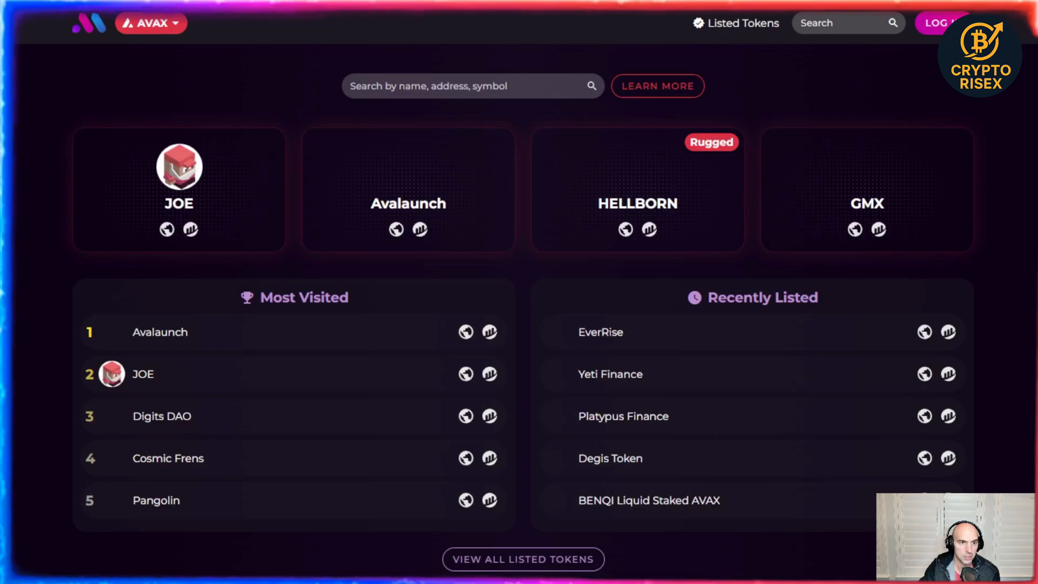
left_click(473, 86)
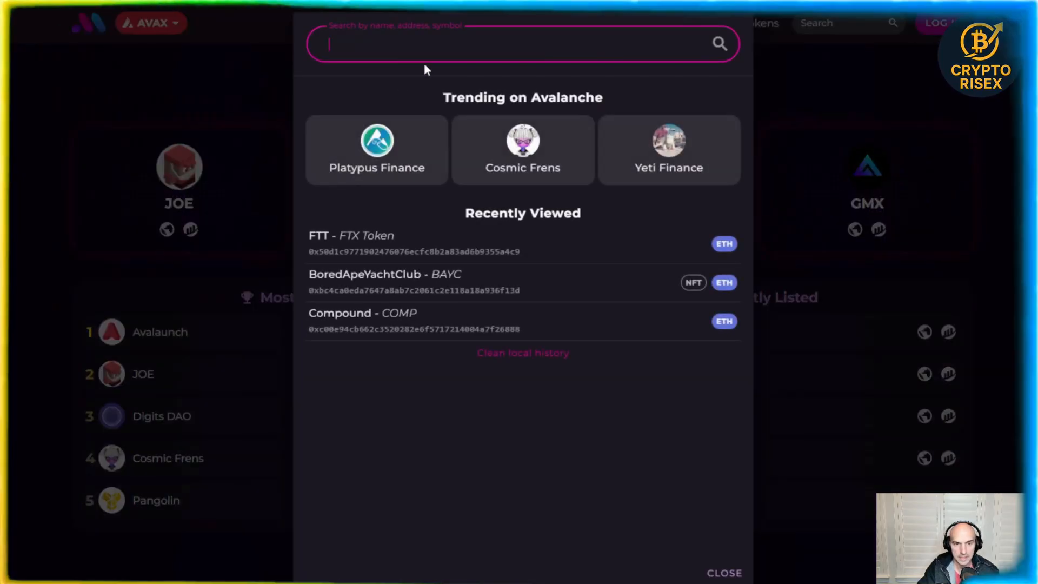
Look up contract 0x6F43fF77A9C0Cf552b5b653268fBFe26A052429b and load its holder bubble map
type("0x6F43fF77A9C0Cf552b5b653268fBFe26A052429b")
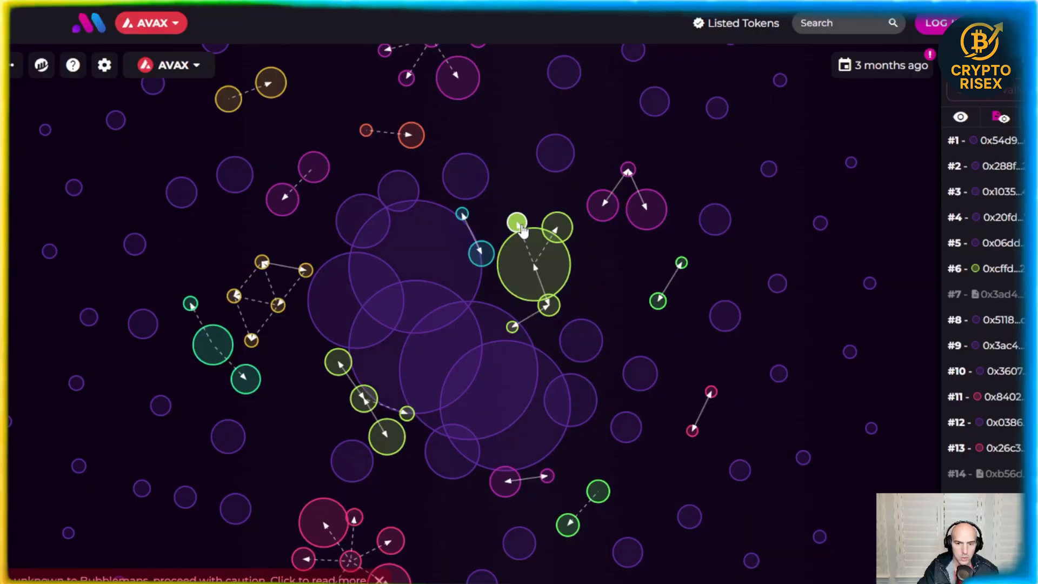
mouse_move(546, 308)
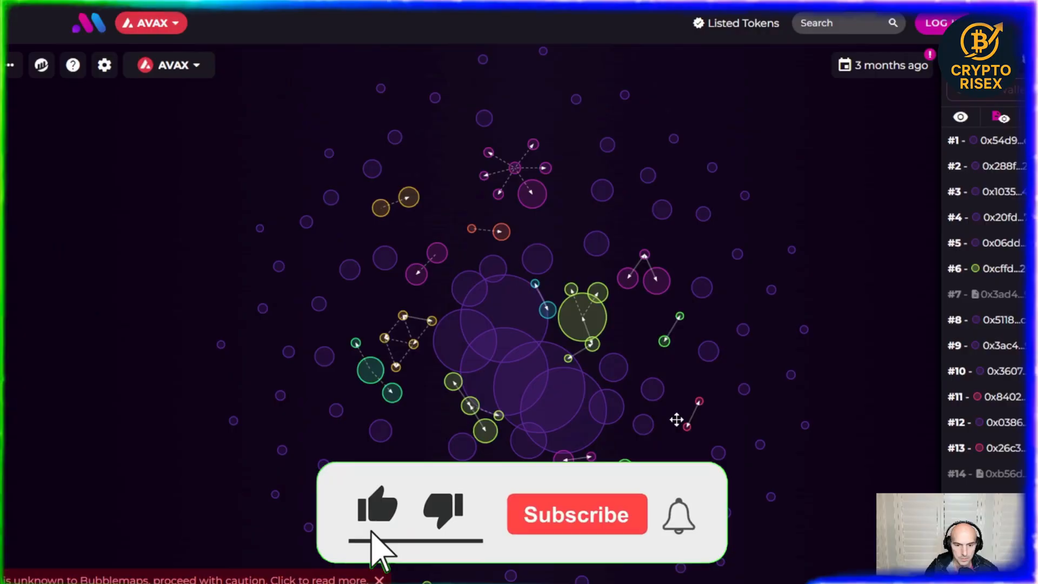
left_click(578, 514)
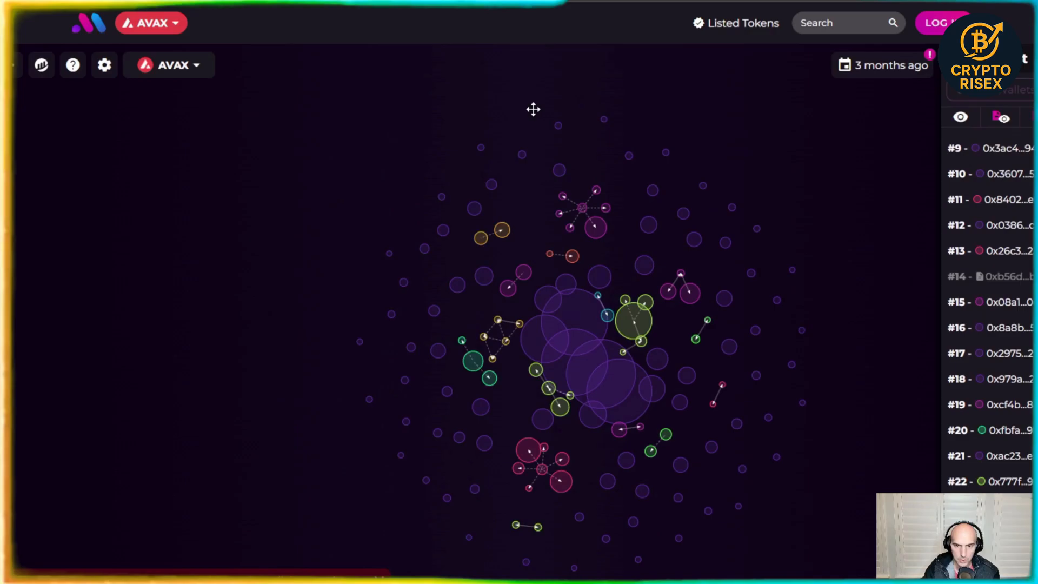
mouse_move(718, 259)
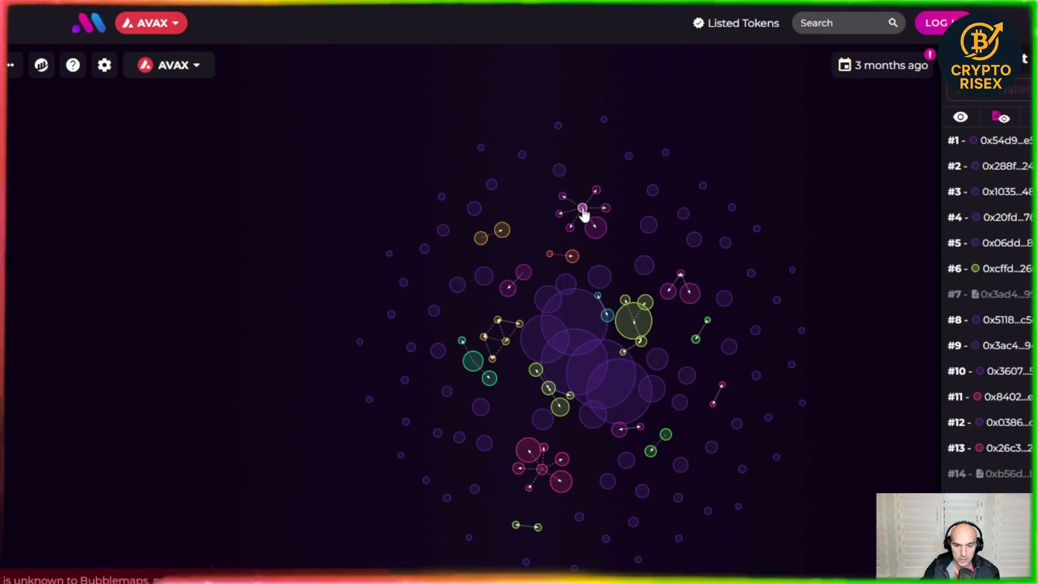
mouse_move(596, 203)
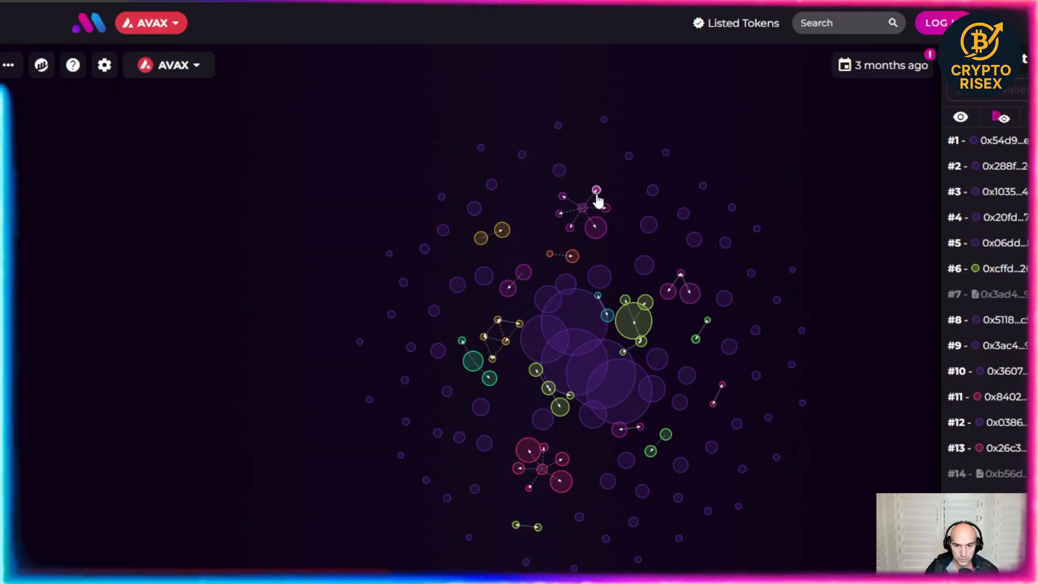
mouse_move(541, 484)
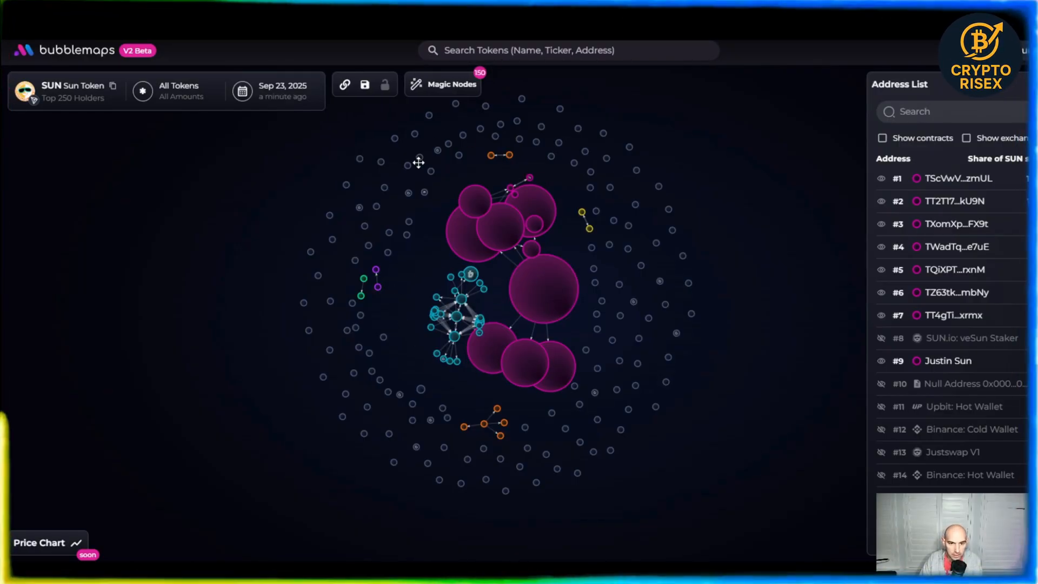
left_click(451, 84)
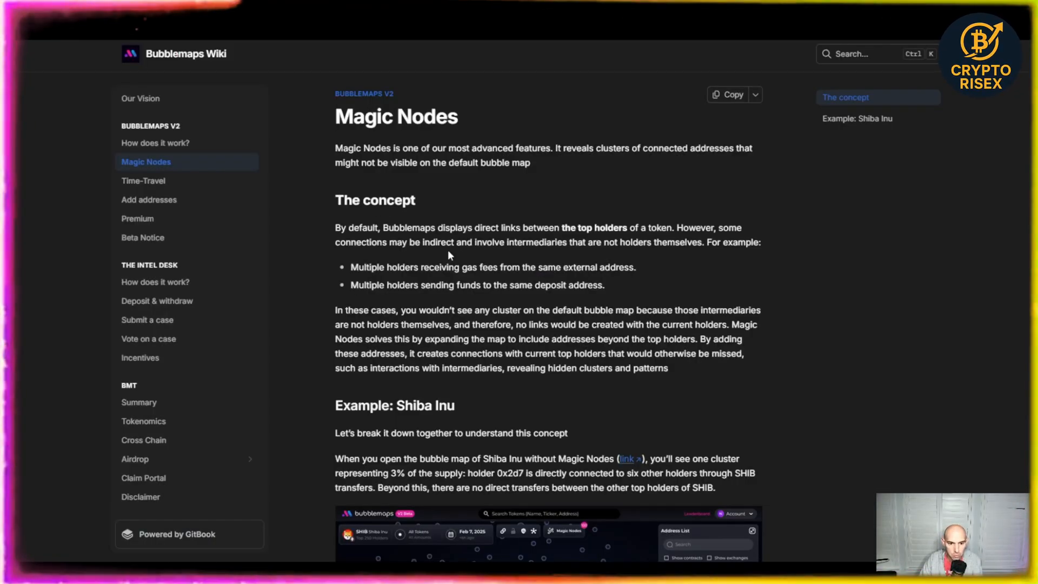
scroll("down", 3)
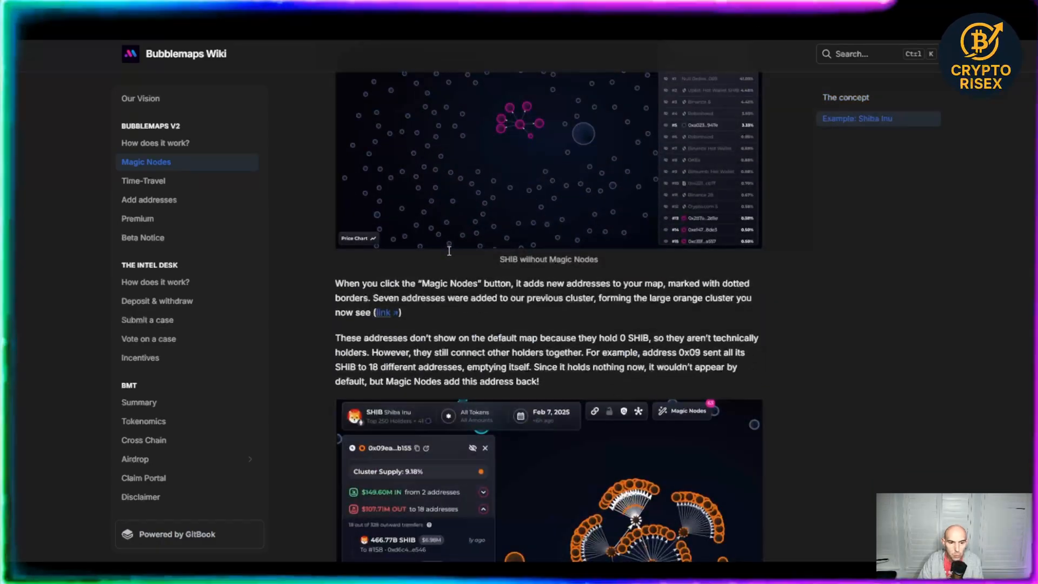
mouse_move(583, 295)
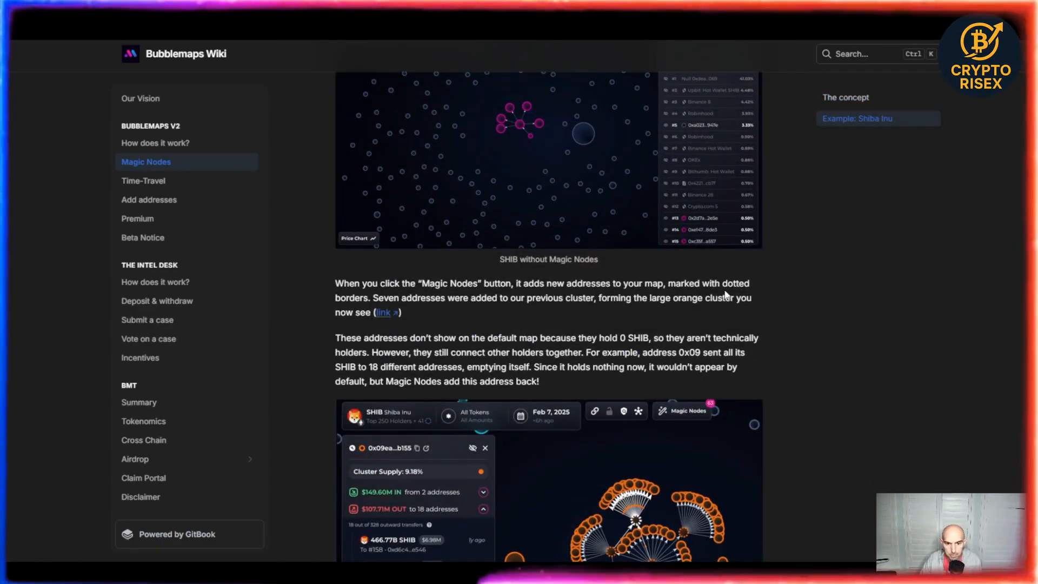
mouse_move(482, 303)
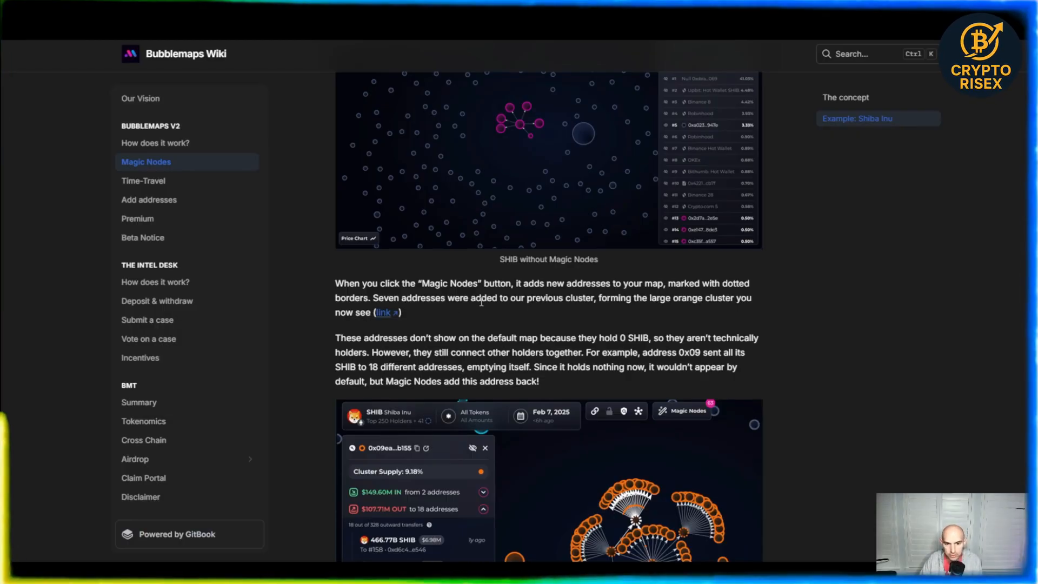
scroll("down", 3)
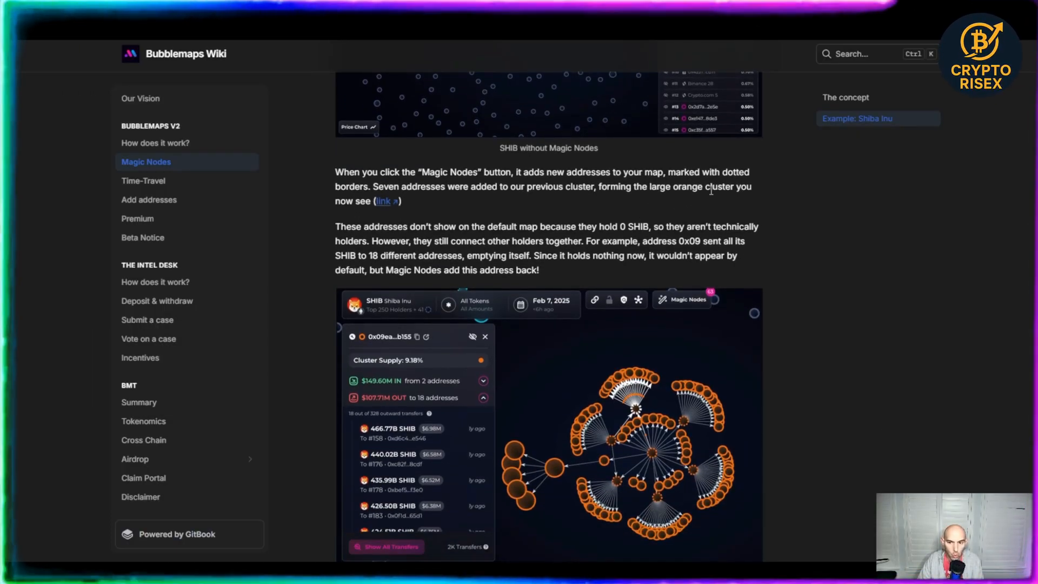
scroll("down", 3)
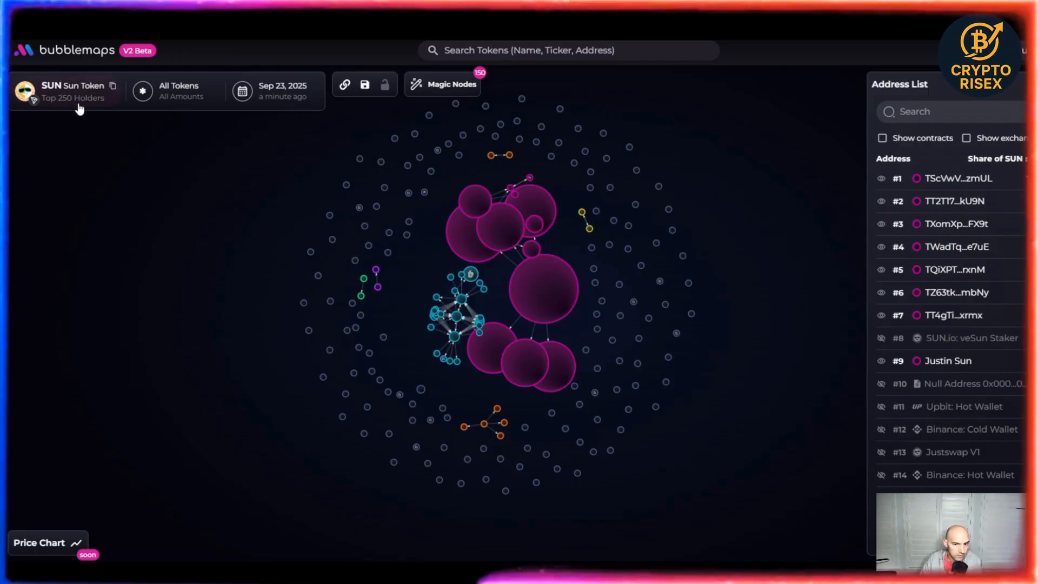
mouse_move(510, 229)
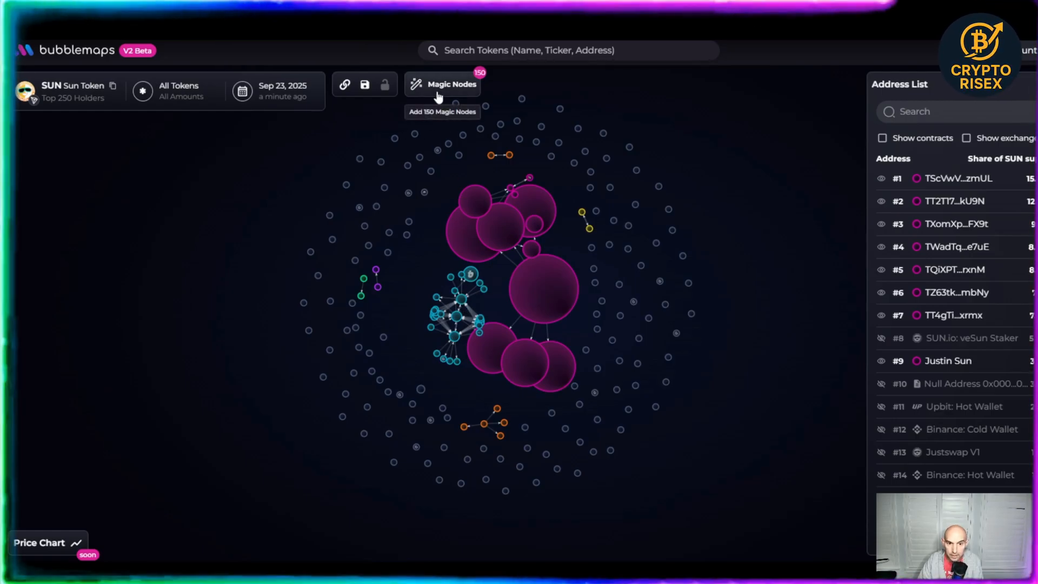
Add 150 Magic Nodes to the SUN holder map to reveal hidden clusters
left_click(443, 84)
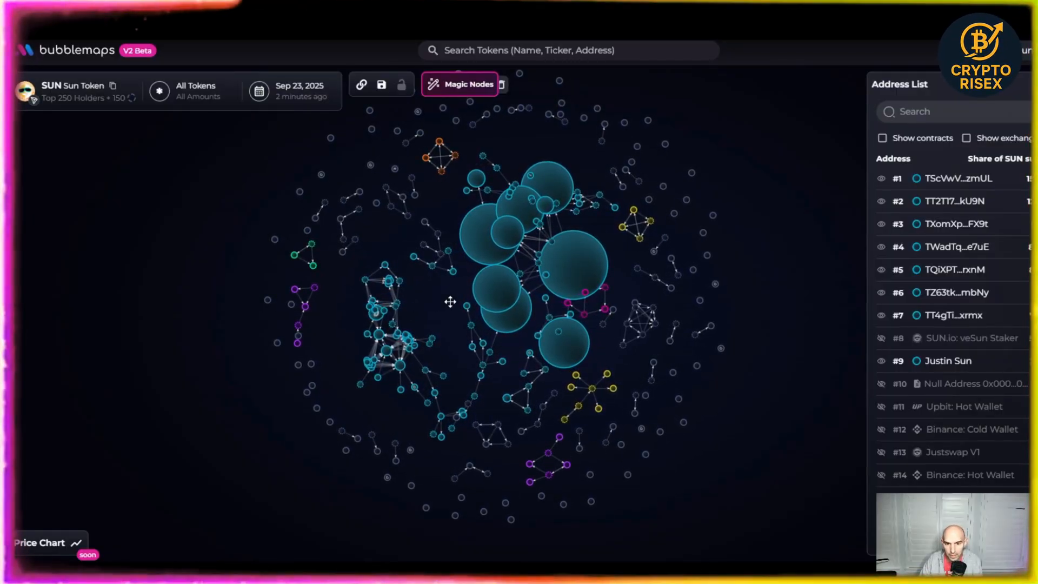
mouse_move(532, 266)
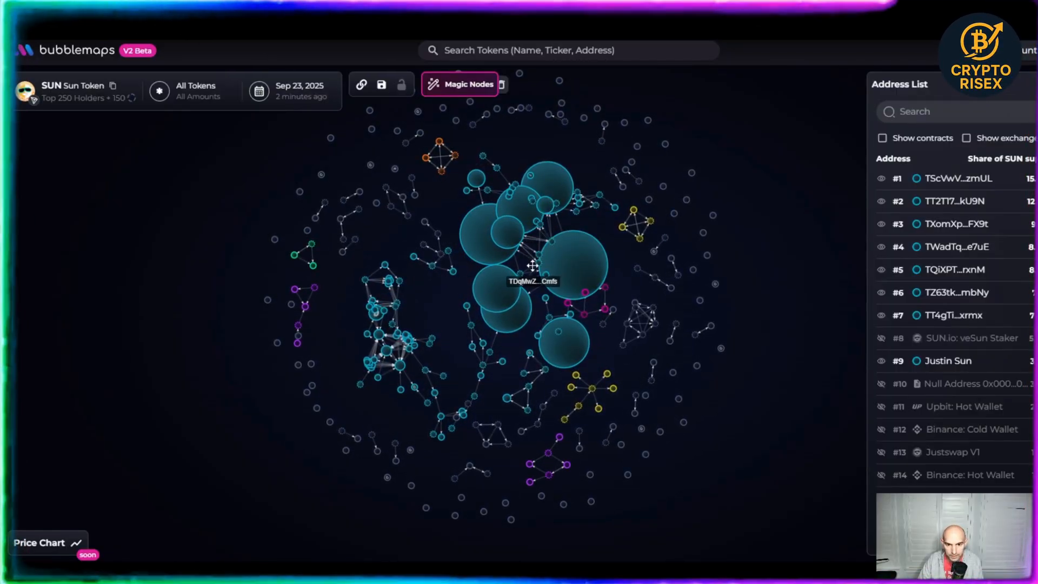
mouse_move(485, 186)
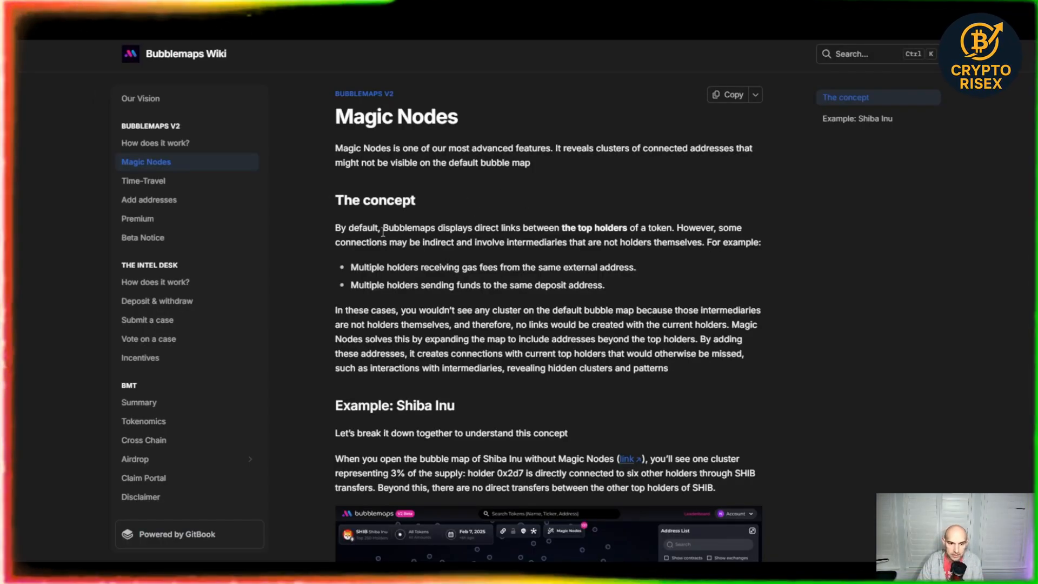
mouse_move(488, 223)
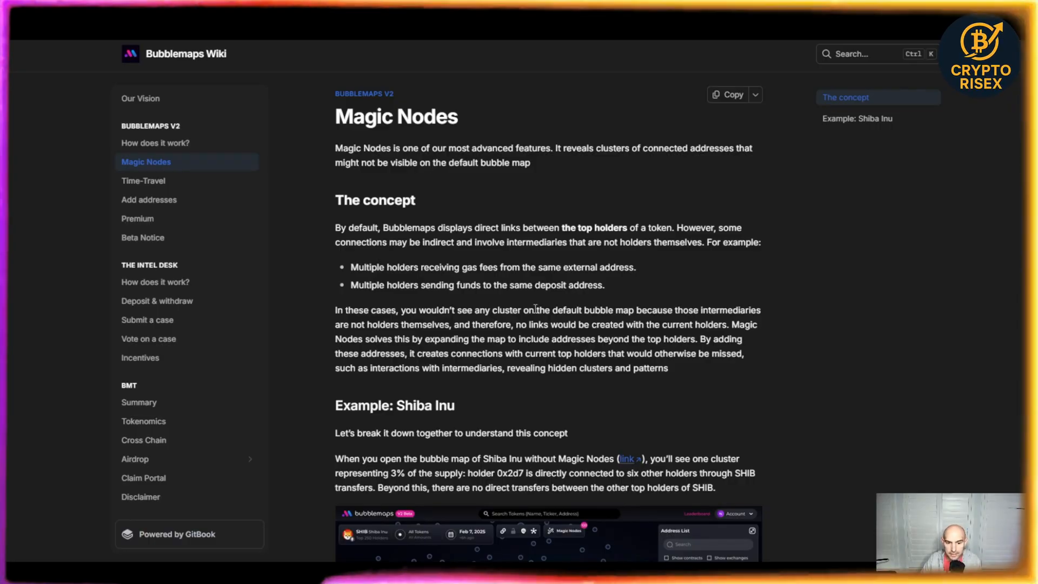
scroll("down", 3)
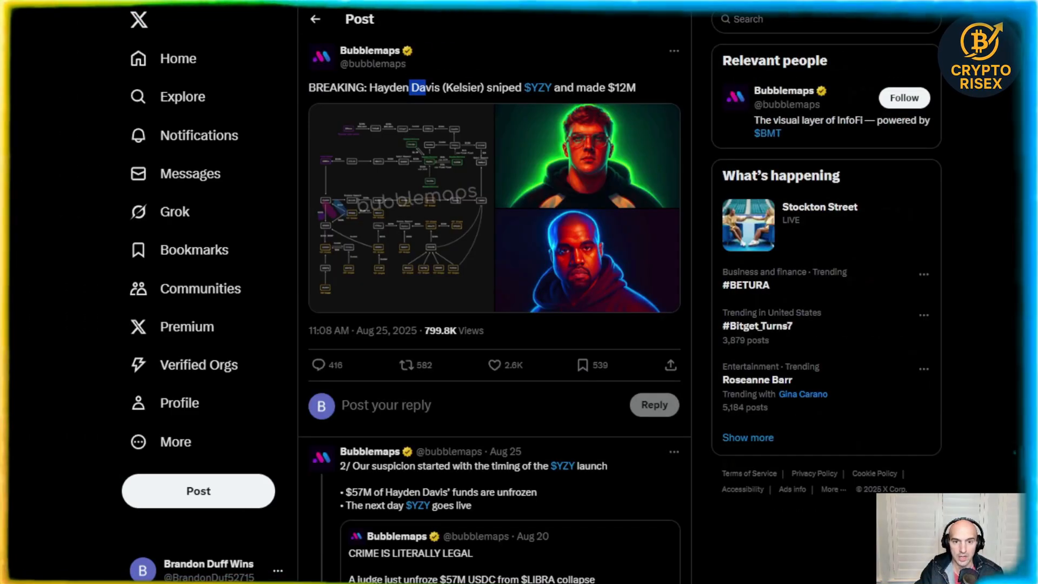
Go to the Bubblemaps profile from its $YZY snipe post
left_click(370, 50)
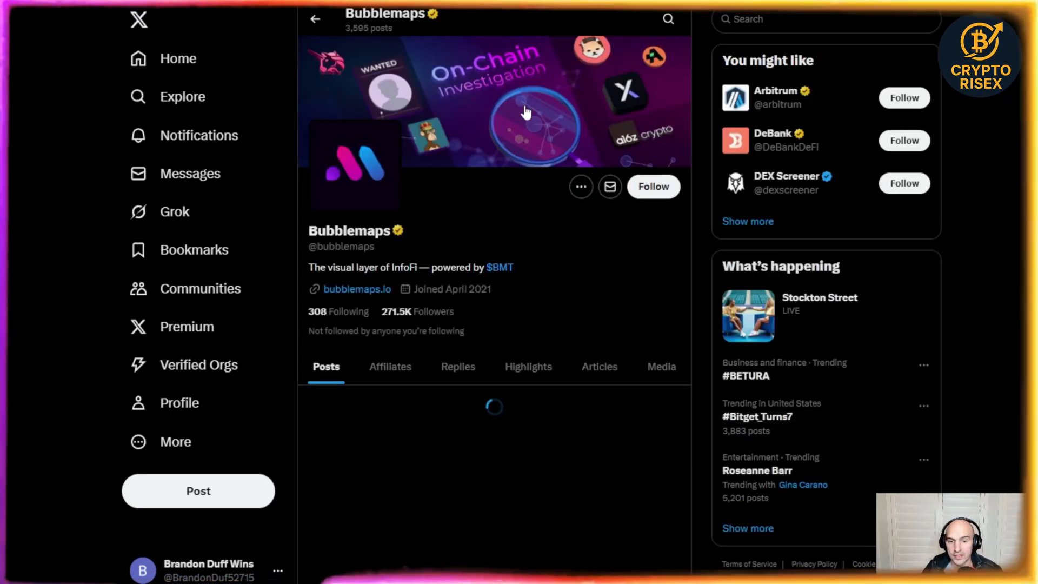
Scroll Bubblemaps' posts past the $YZY and $STBL threads to the Sep 15 $AVNT airdrop sybil thread
scroll("down", 3)
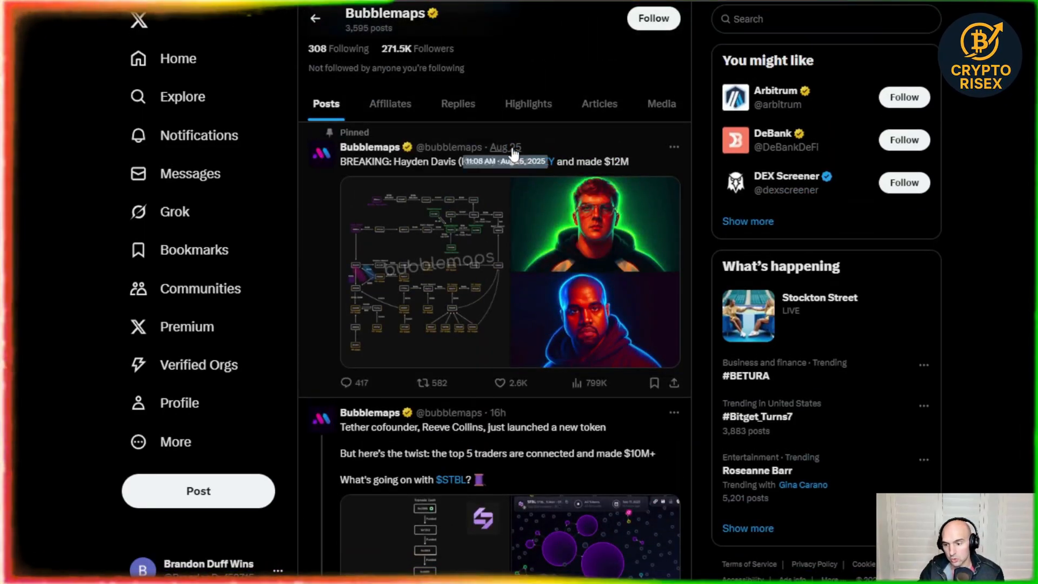
scroll("down", 3)
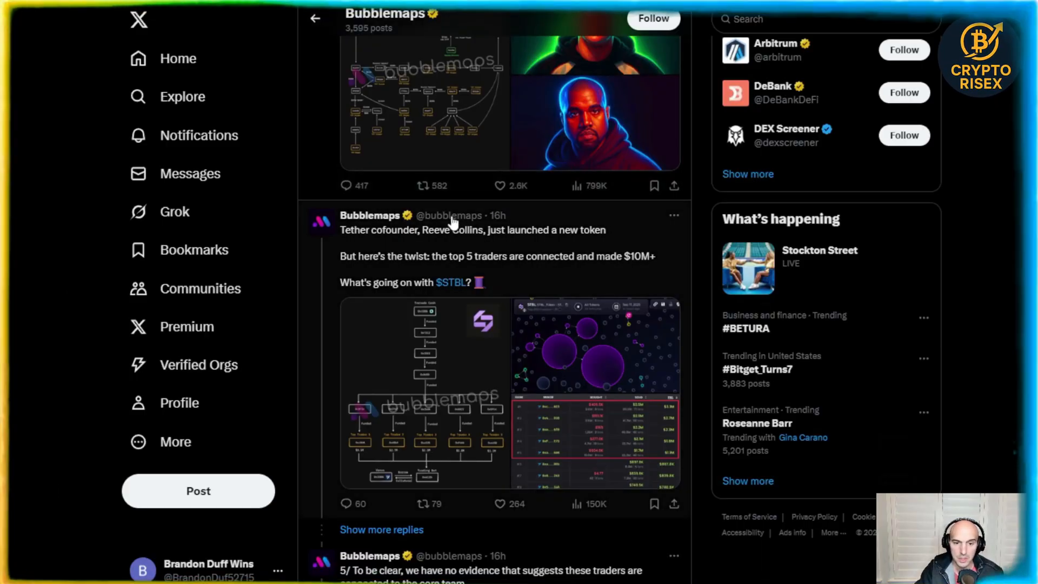
scroll("down", 3)
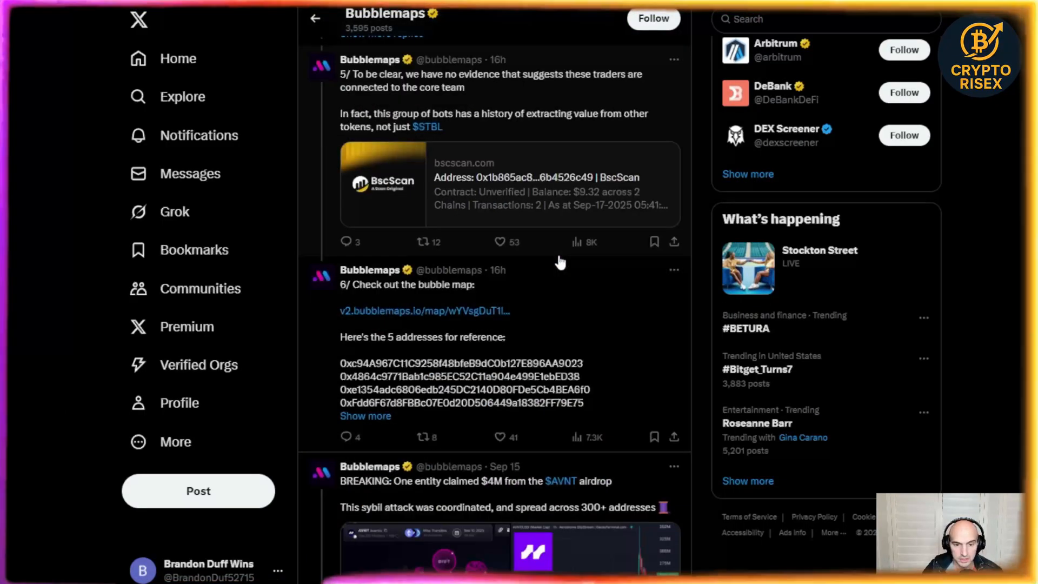
scroll("down", 3)
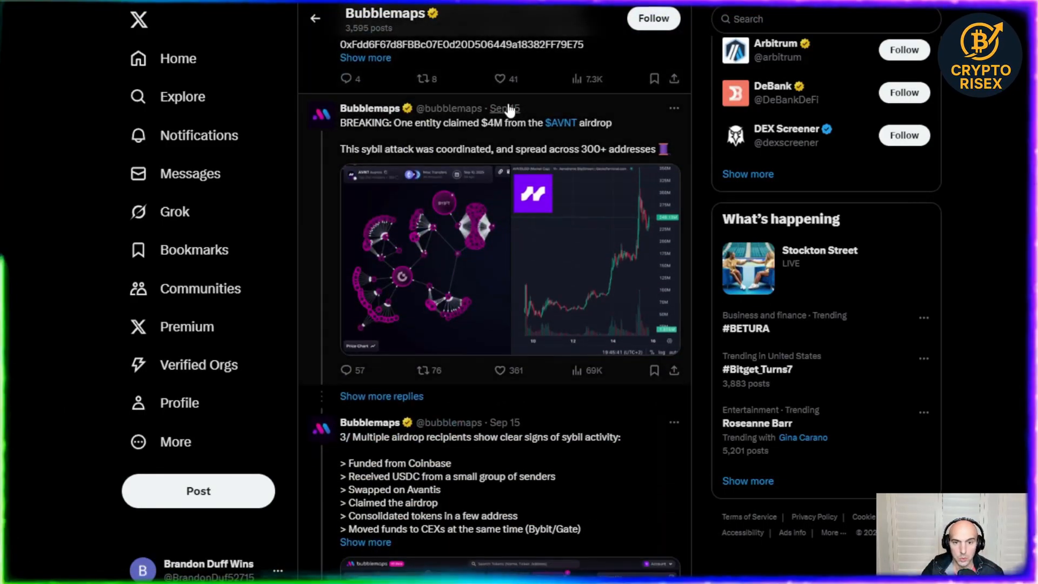
mouse_move(581, 133)
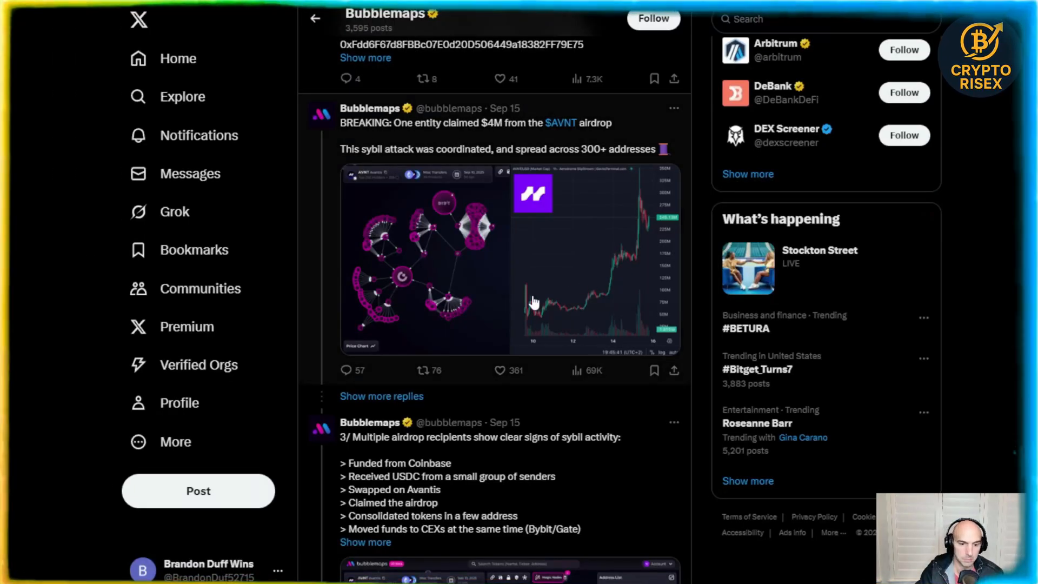
scroll("down", 3)
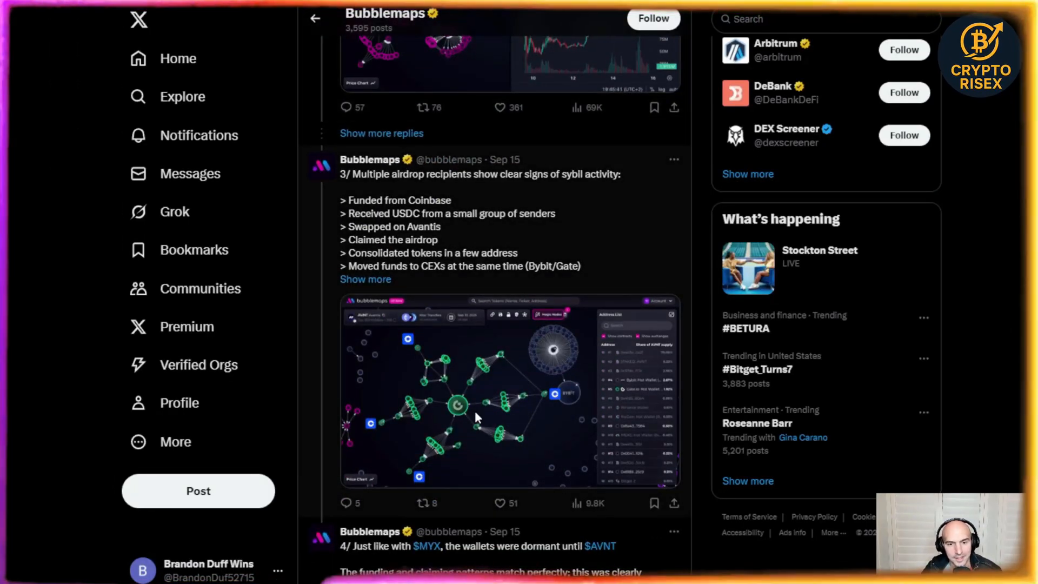